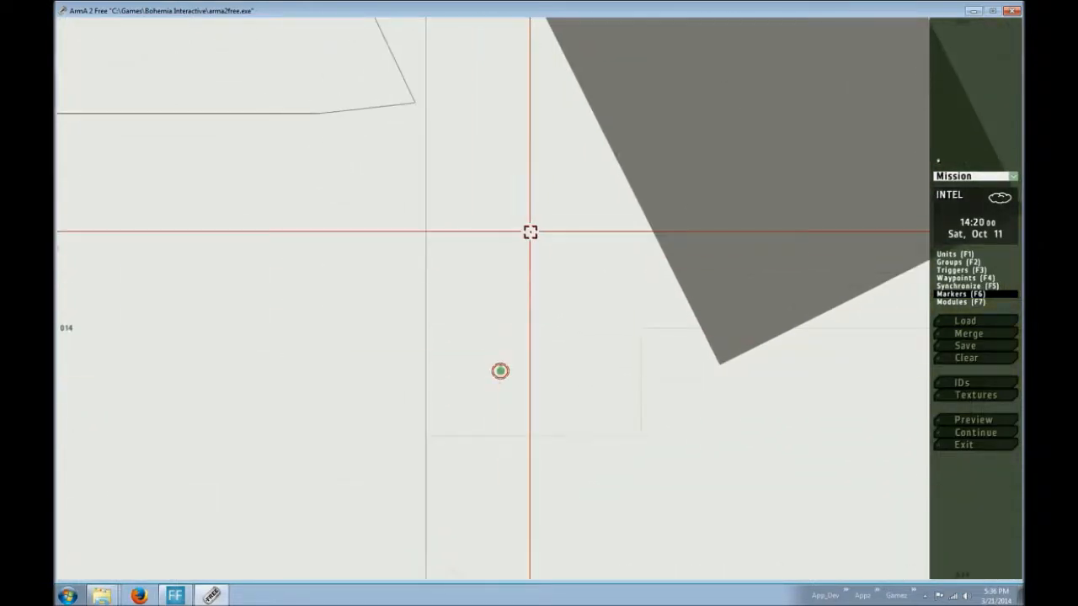
- Insert a marker named respawn_west on the map near the player unit
double_click(500, 370)
text(respawn_west)
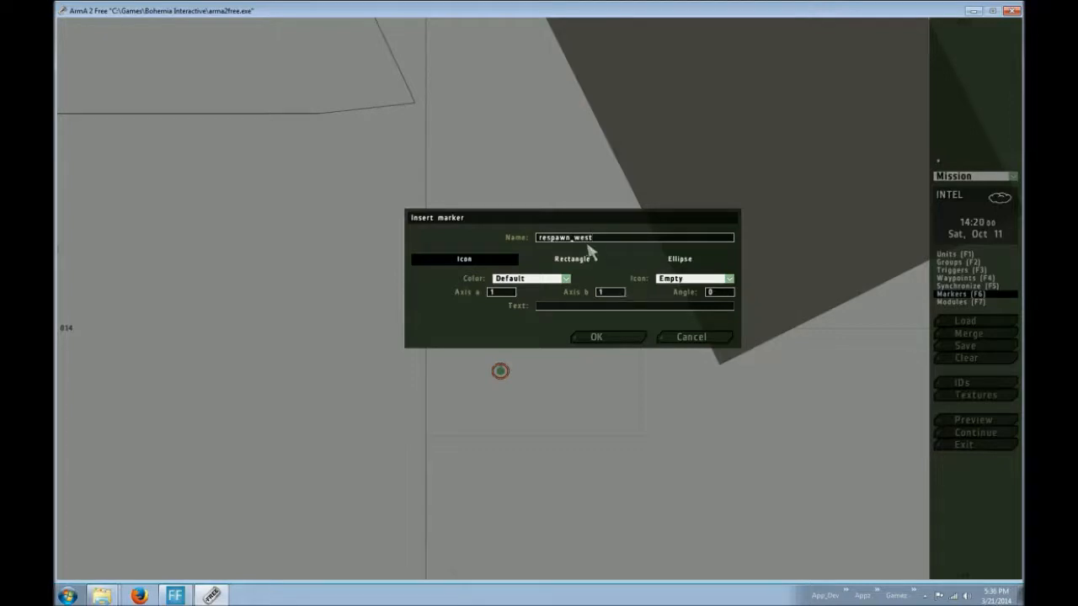
mouse_move(546, 273)
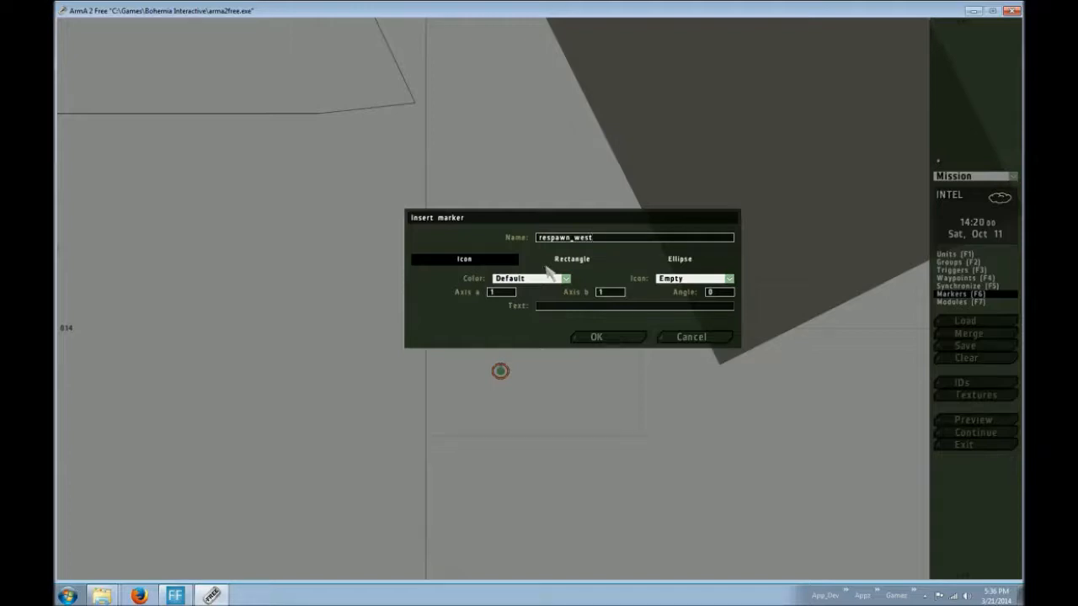
click(596, 336)
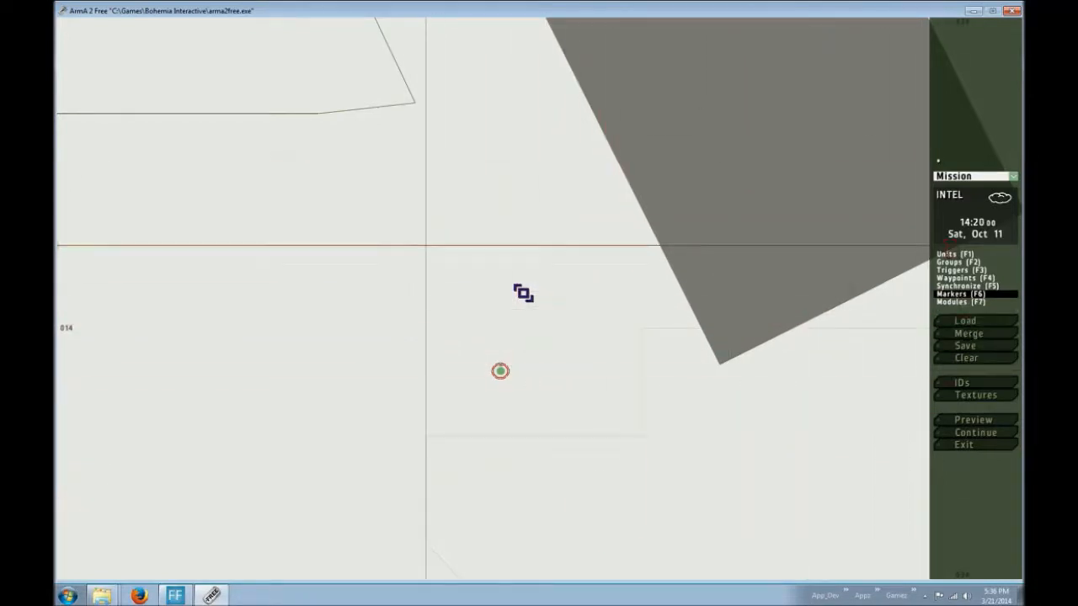
- Save the mission as a user mission named tutorial
click(965, 345)
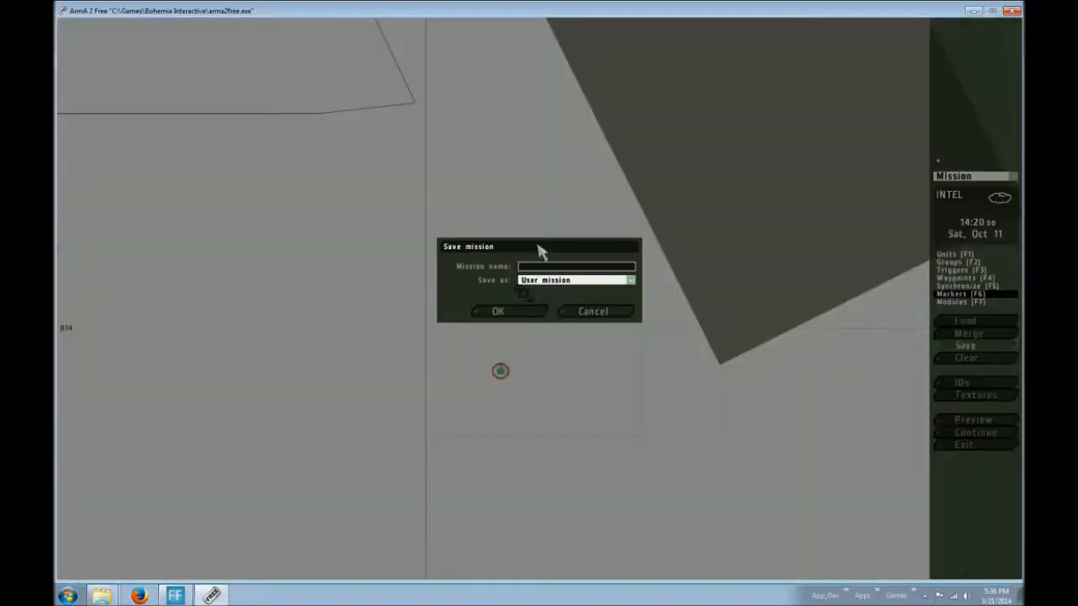
text(tutorial)
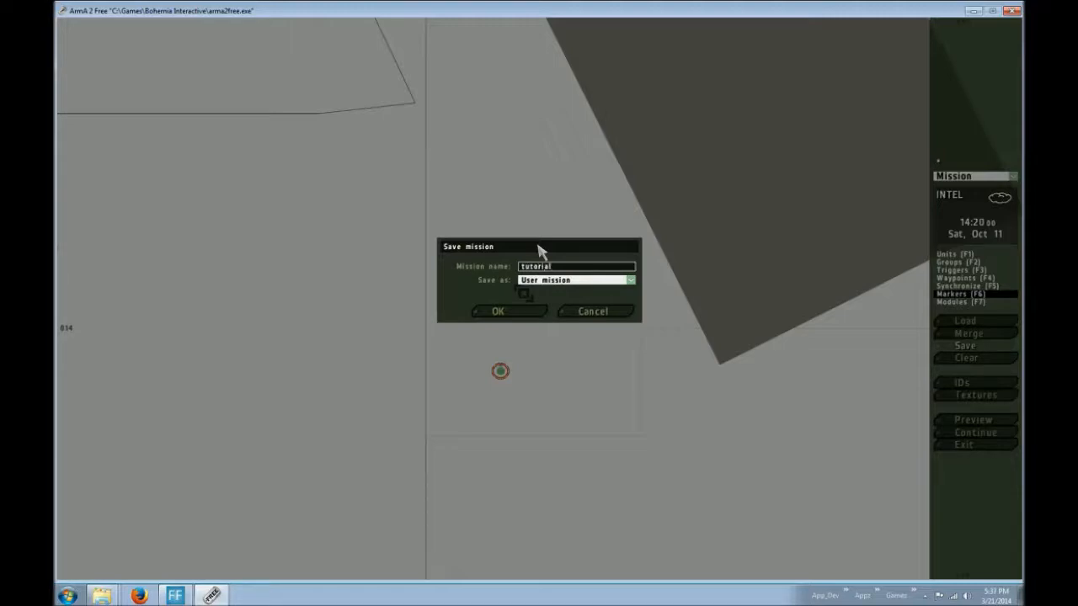
click(497, 310)
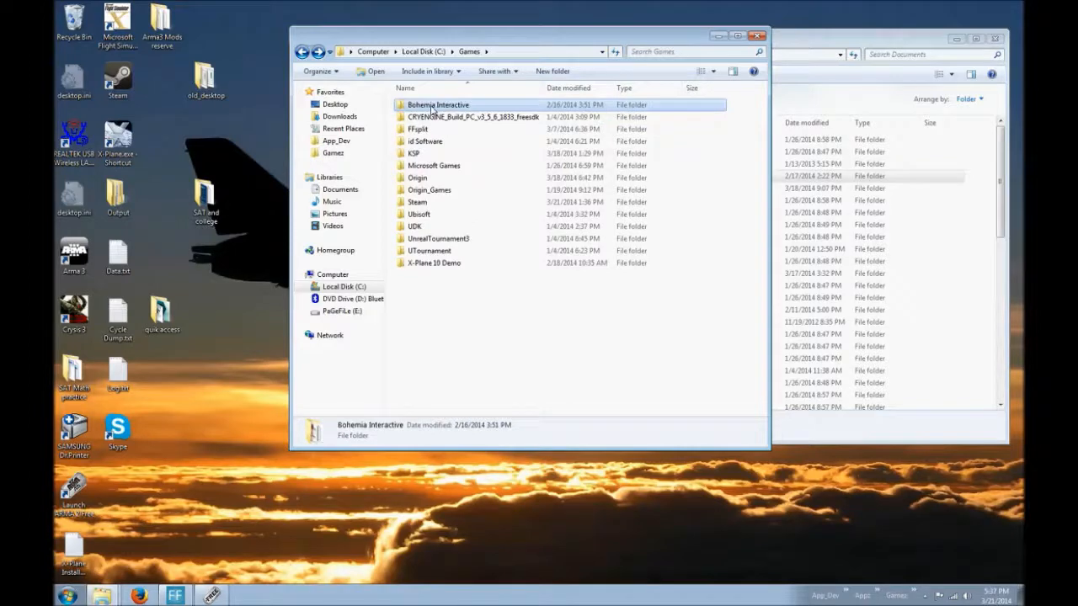
- Browse into the Bohemia Interactive game folder and its MPMissions folder of .pbo missions
double_click(438, 104)
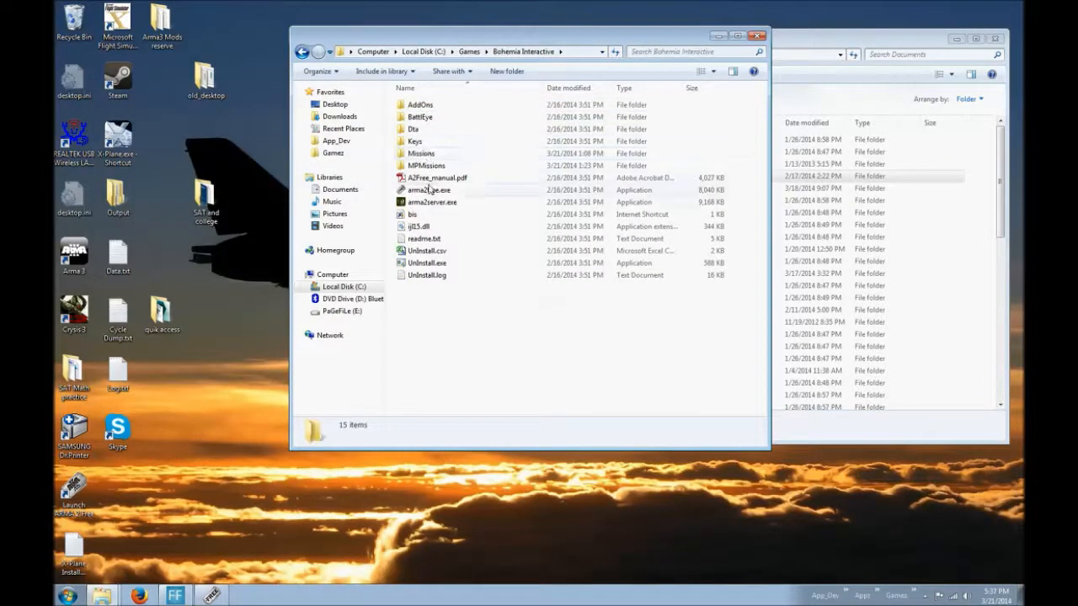
click(421, 104)
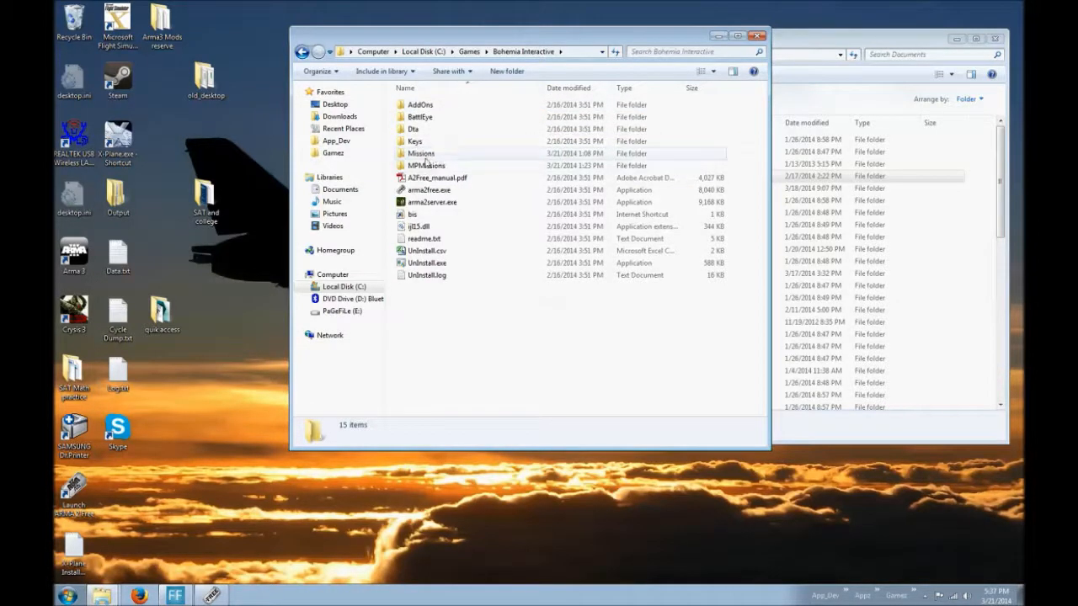
double_click(421, 154)
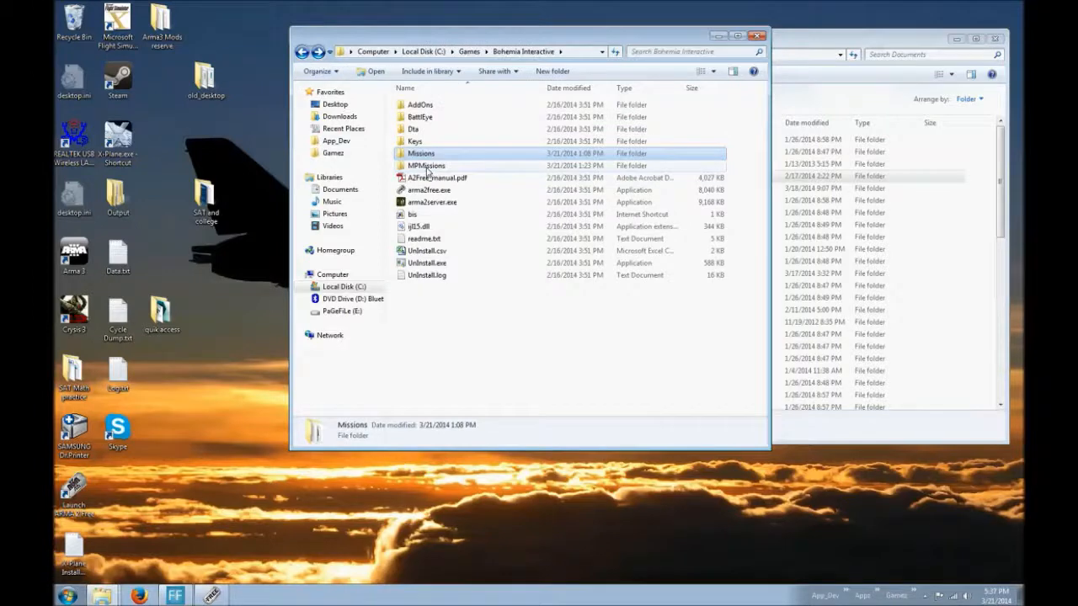
double_click(424, 165)
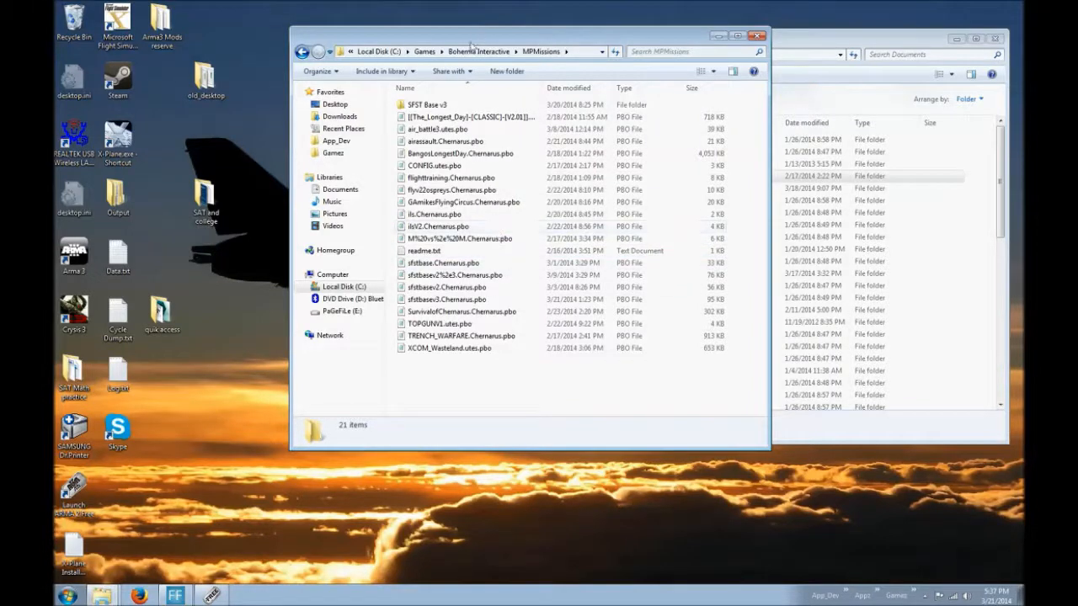
double_click(427, 104)
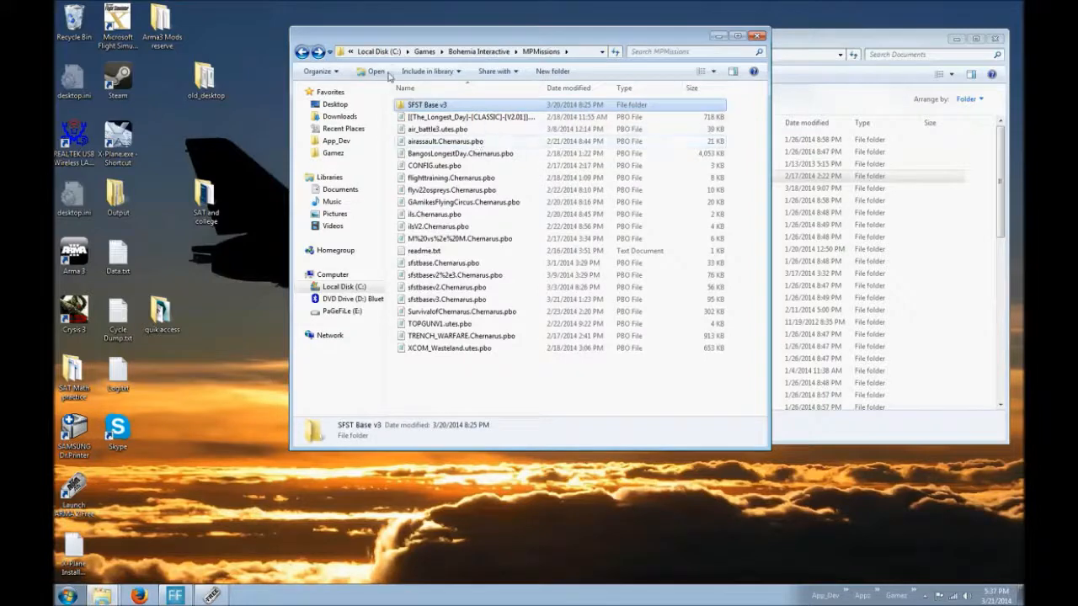
mouse_move(438, 134)
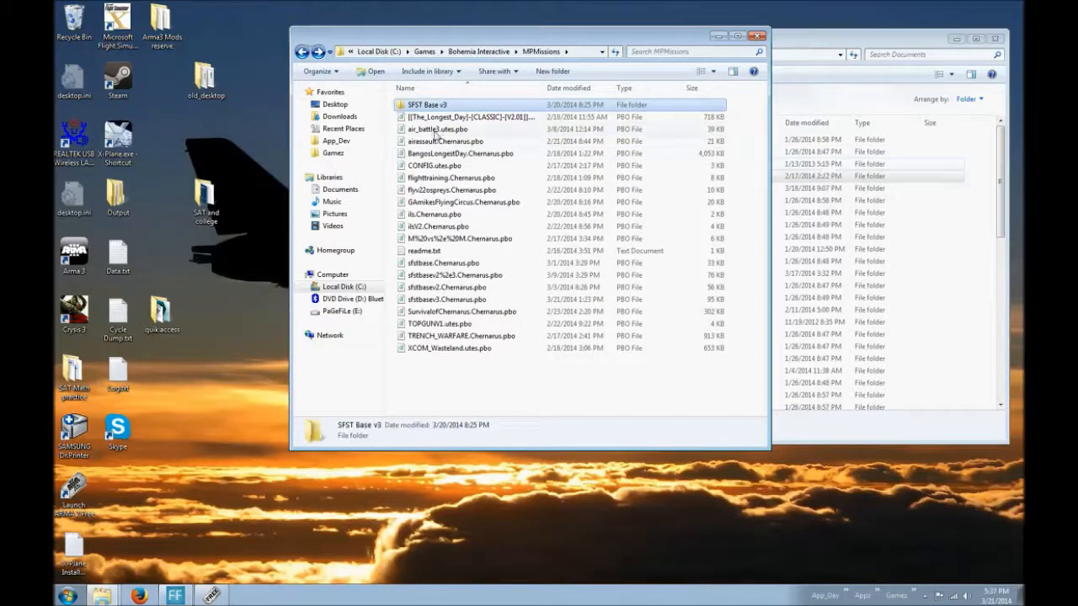
double_click(428, 104)
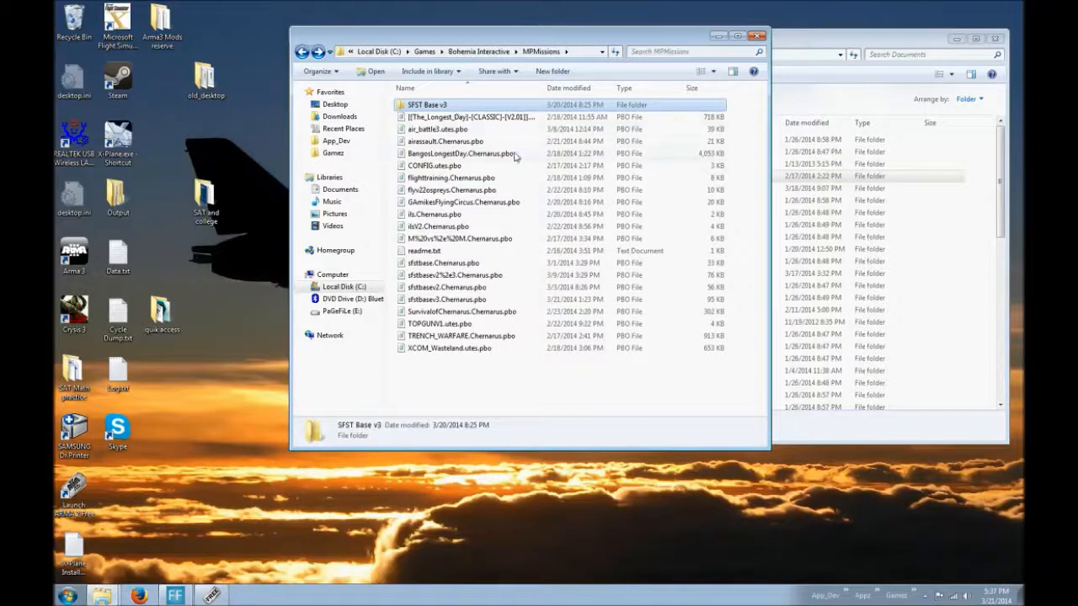
mouse_move(513, 201)
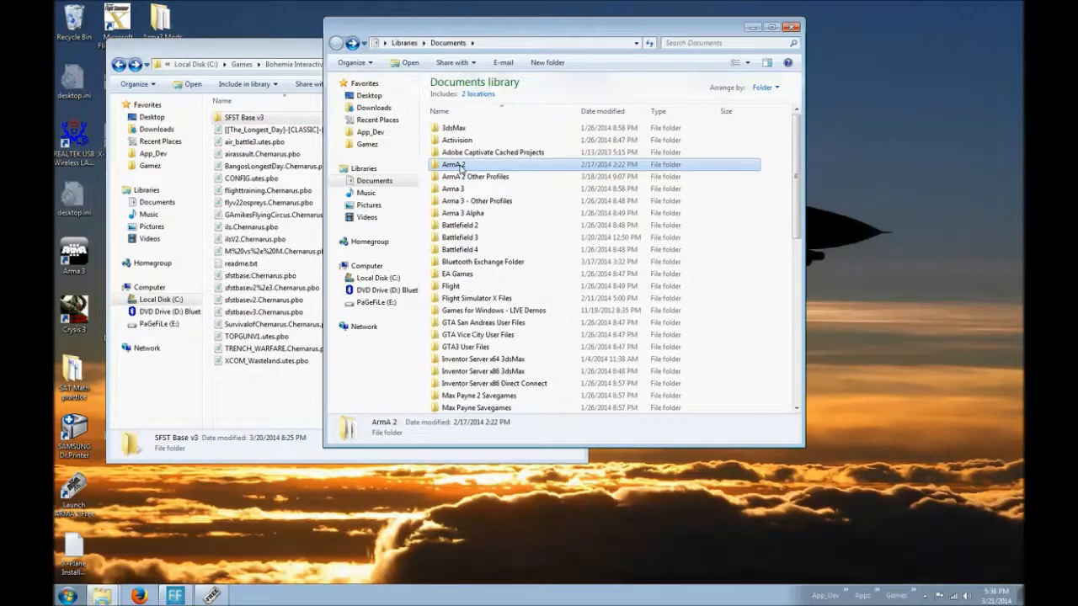
- Navigate from Documents into the ArmA 2 Other Profiles folder
double_click(453, 166)
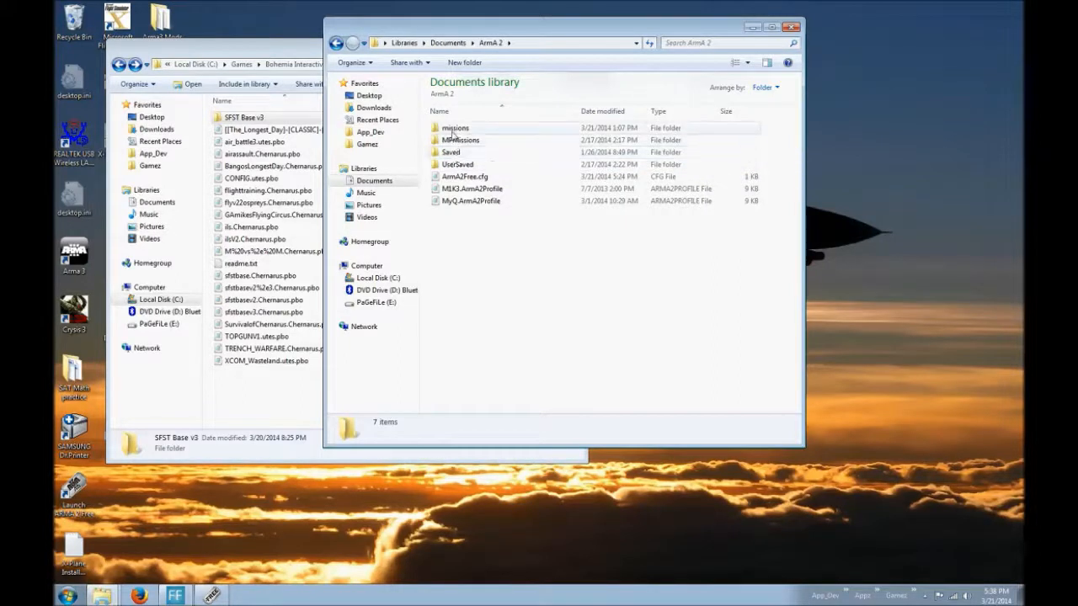
double_click(455, 128)
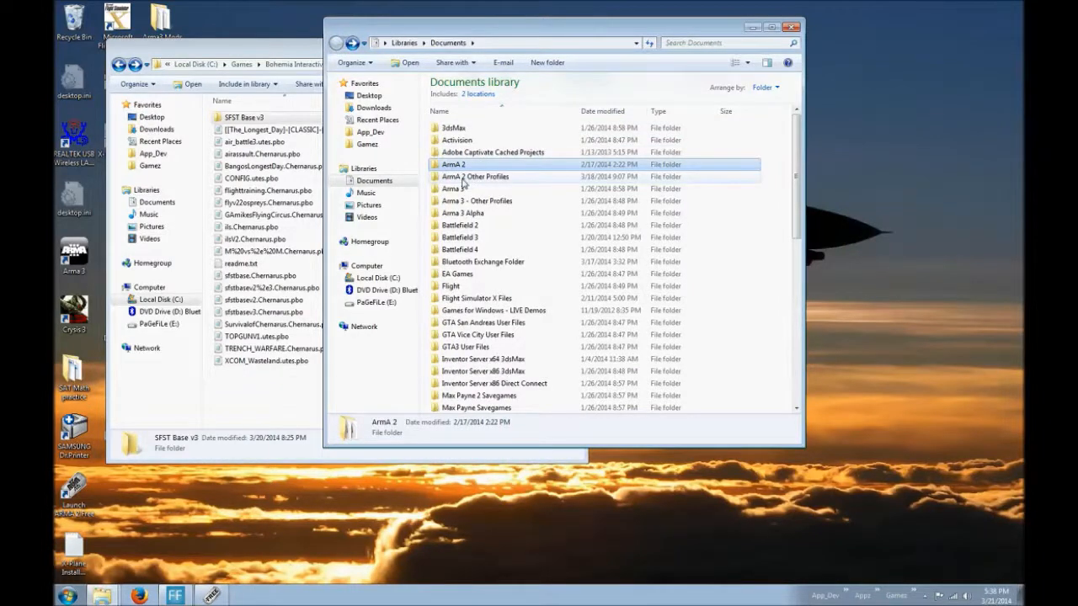
click(475, 177)
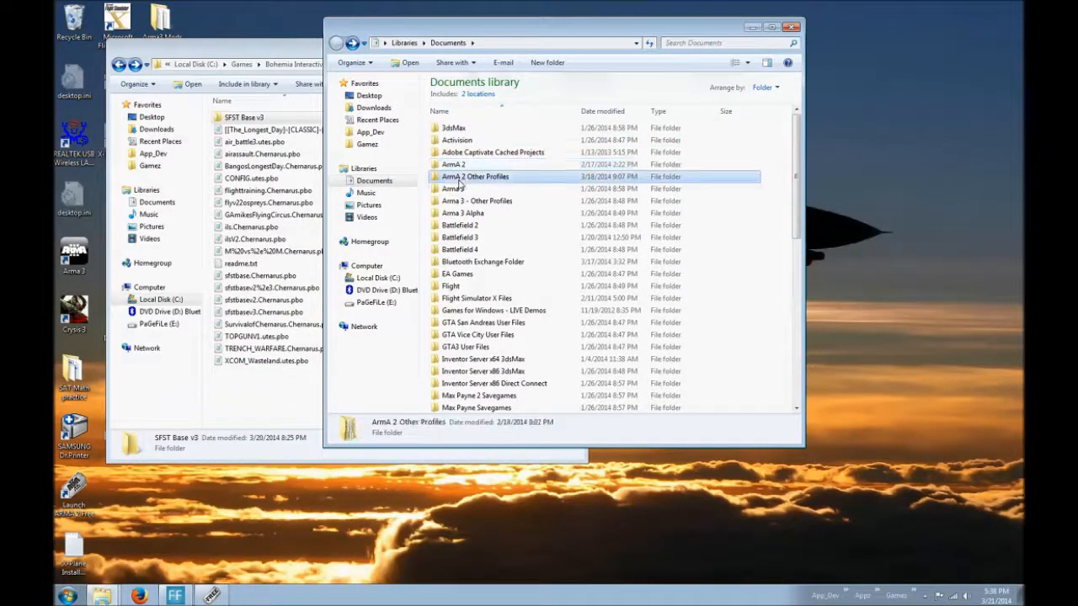
double_click(475, 177)
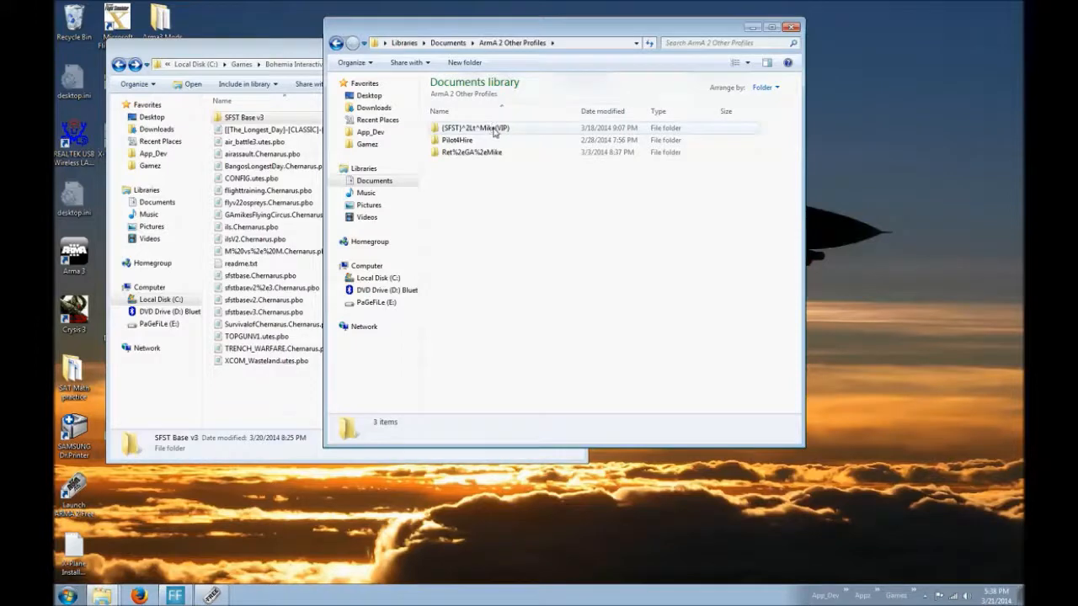
- Enter the player profile's missions folder and select the tutorial.utes mission folder
double_click(475, 128)
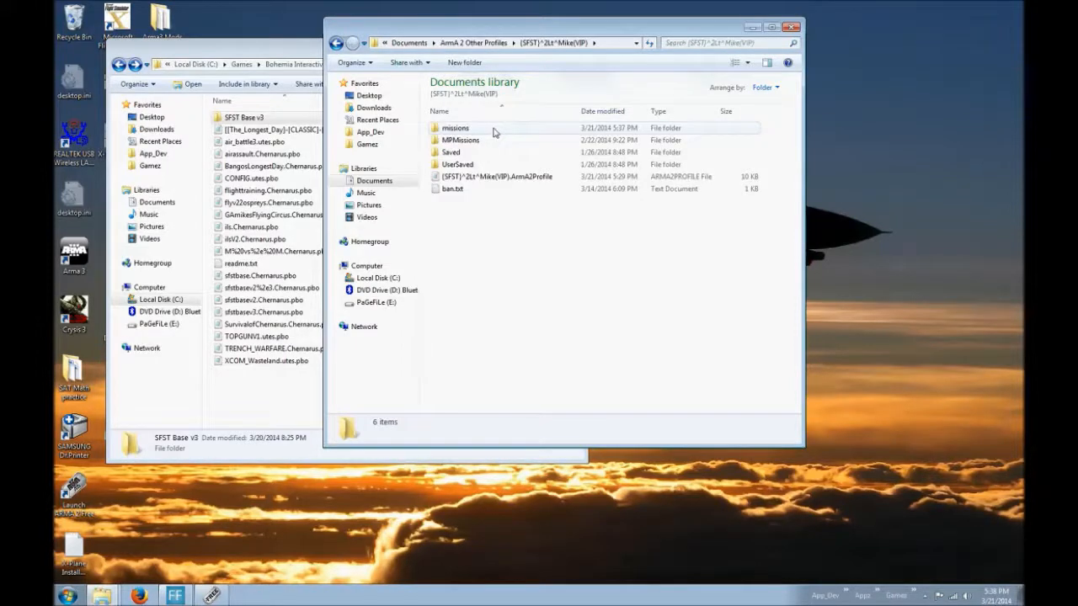
double_click(455, 128)
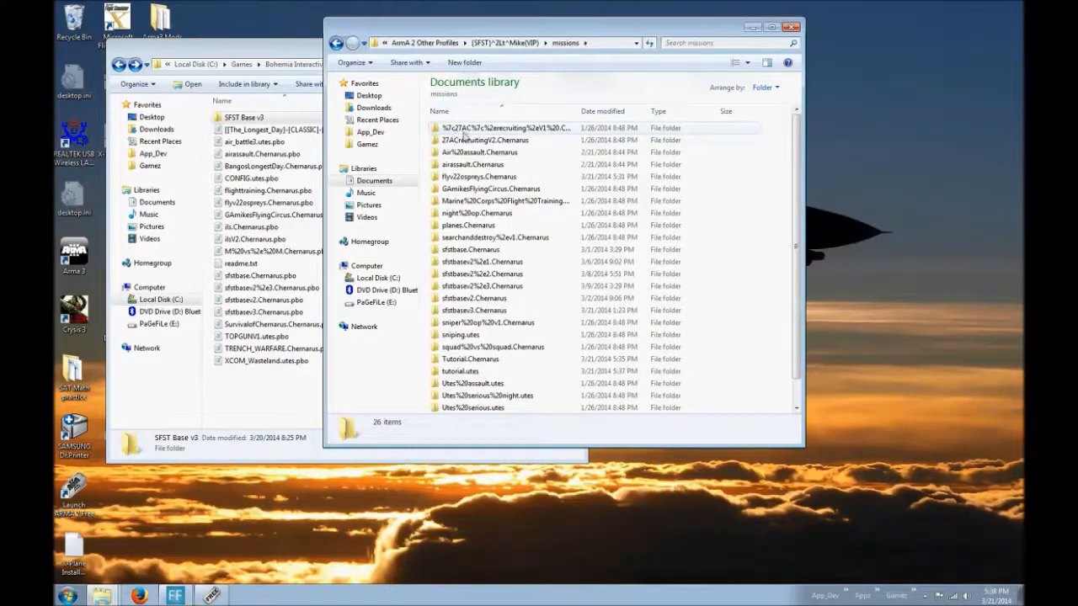
scroll(down, 3)
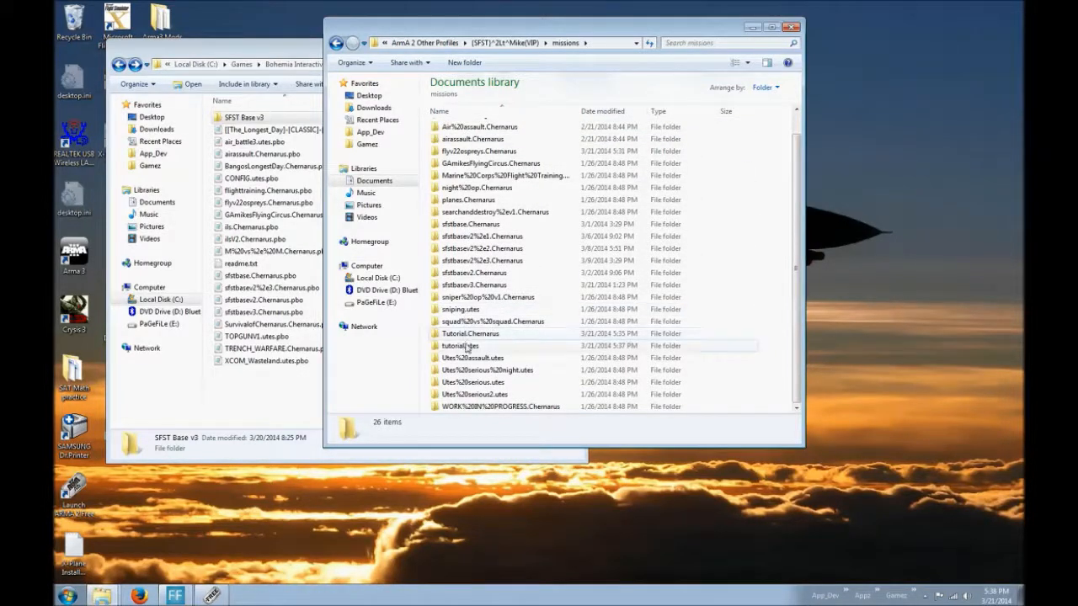
click(462, 345)
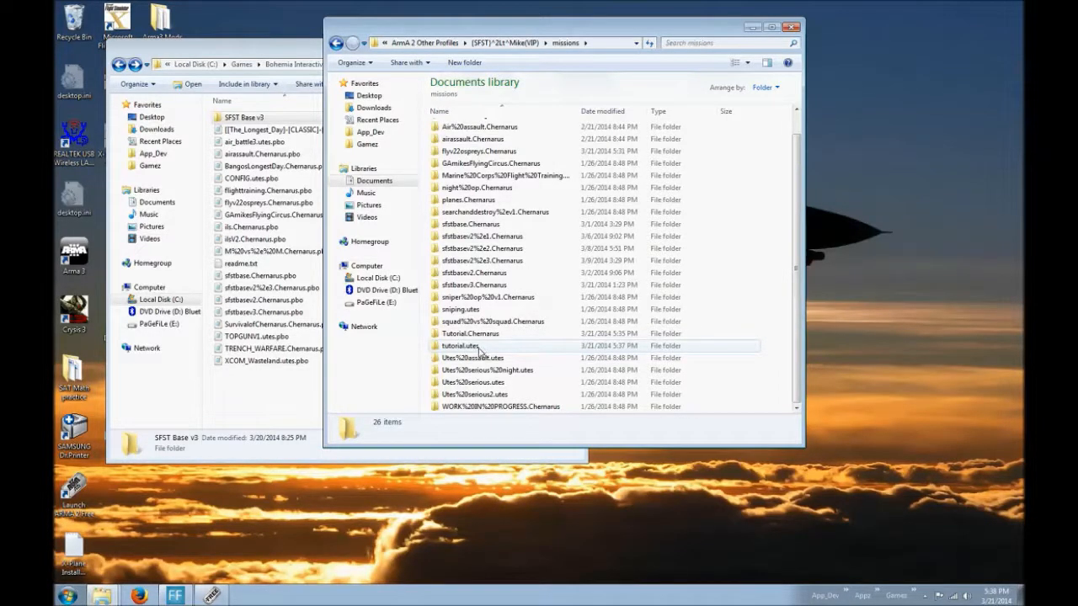
- Paste a copy of description.ext beside mission.sqm inside the tutorial.utes folder
double_click(460, 346)
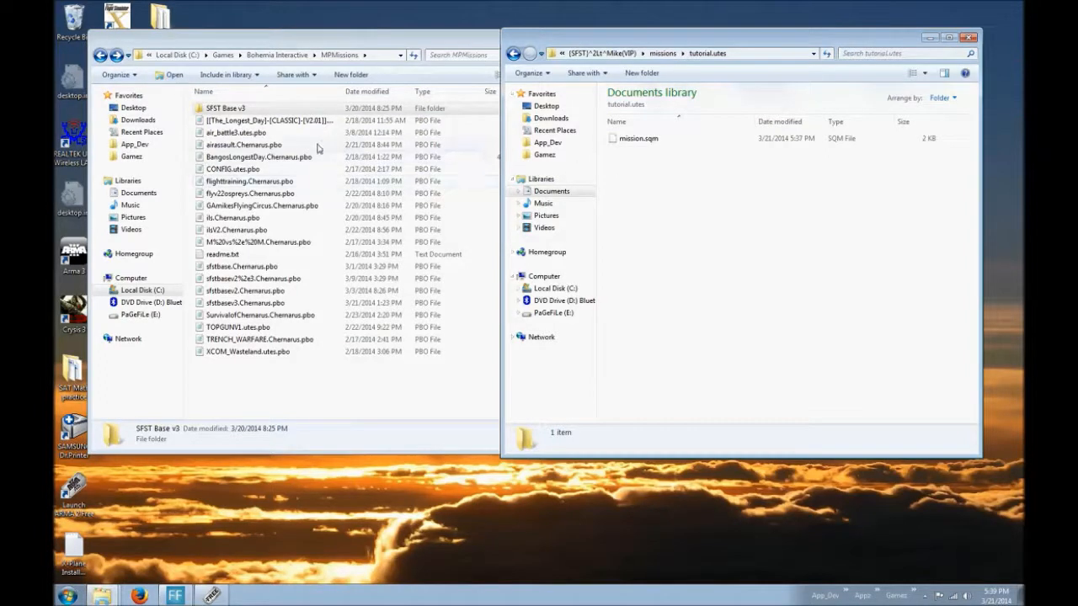
right_click(636, 174)
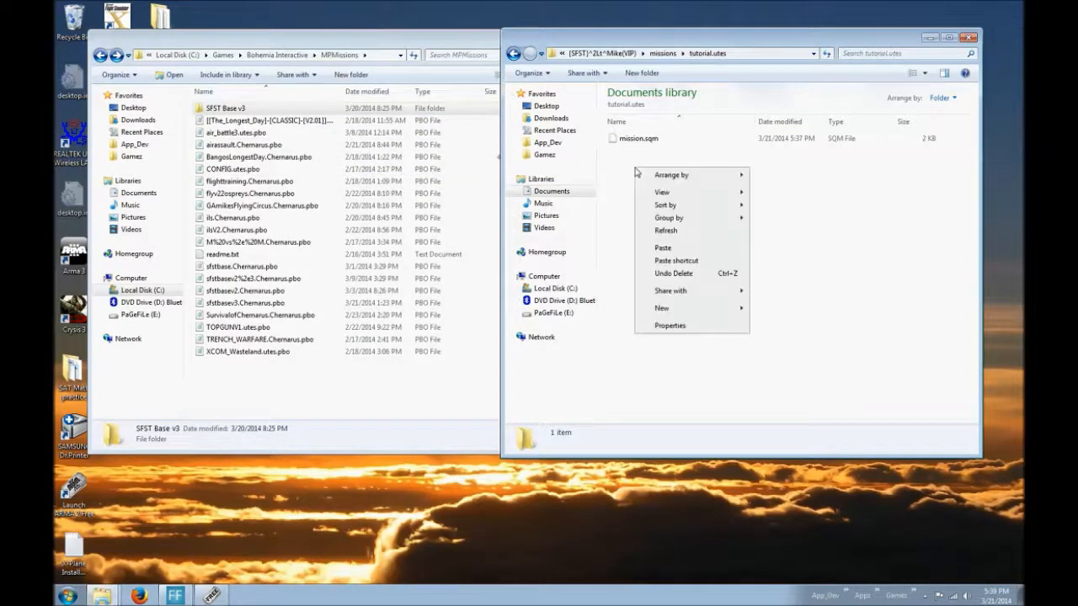
click(663, 248)
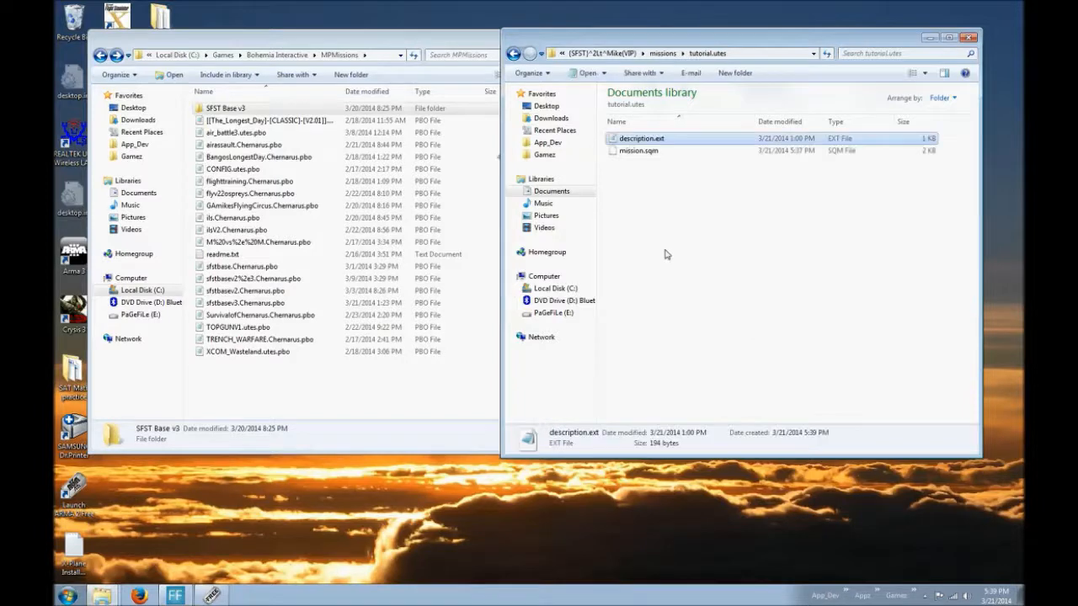
- Edit description.ext in Notepad, starting the Hello World load message
double_click(641, 138)
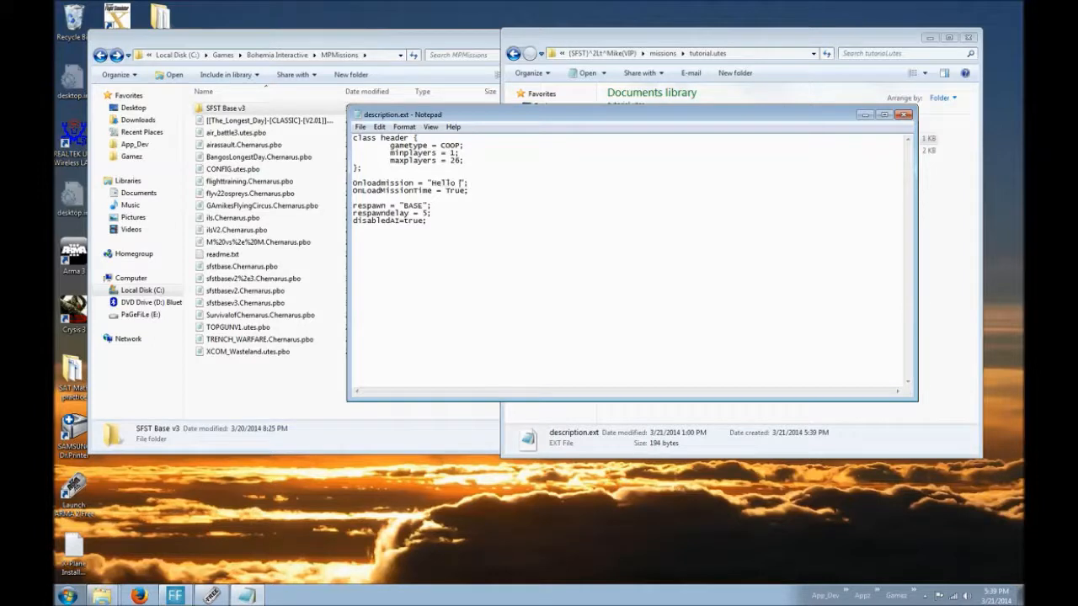
text(World)
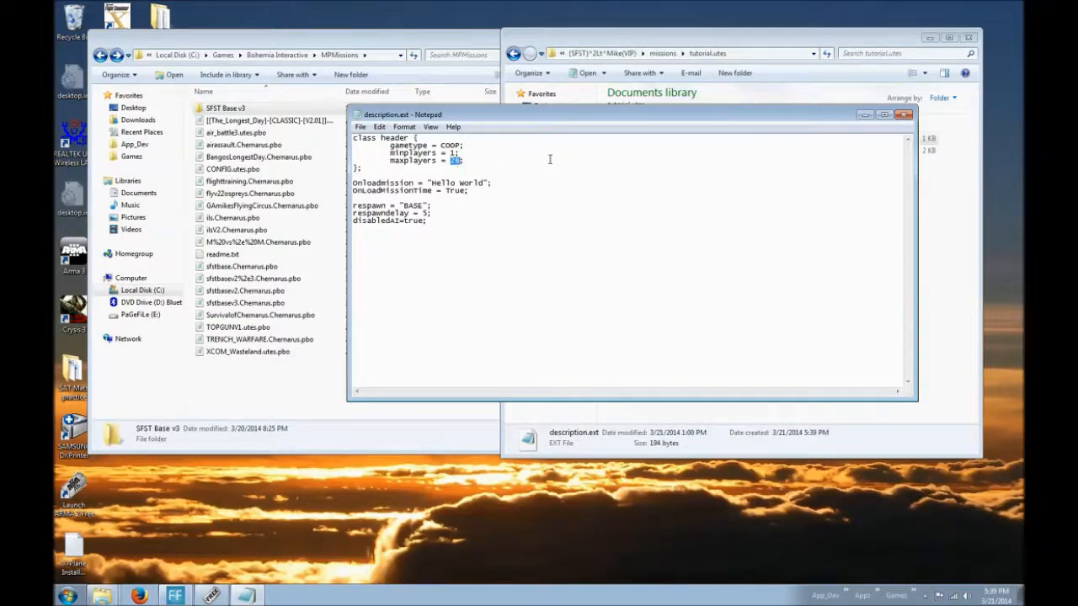
- Set maxplayers = 2 and keep respawn "BASE" with respawnDelay = 5 in description.ext
text(2)
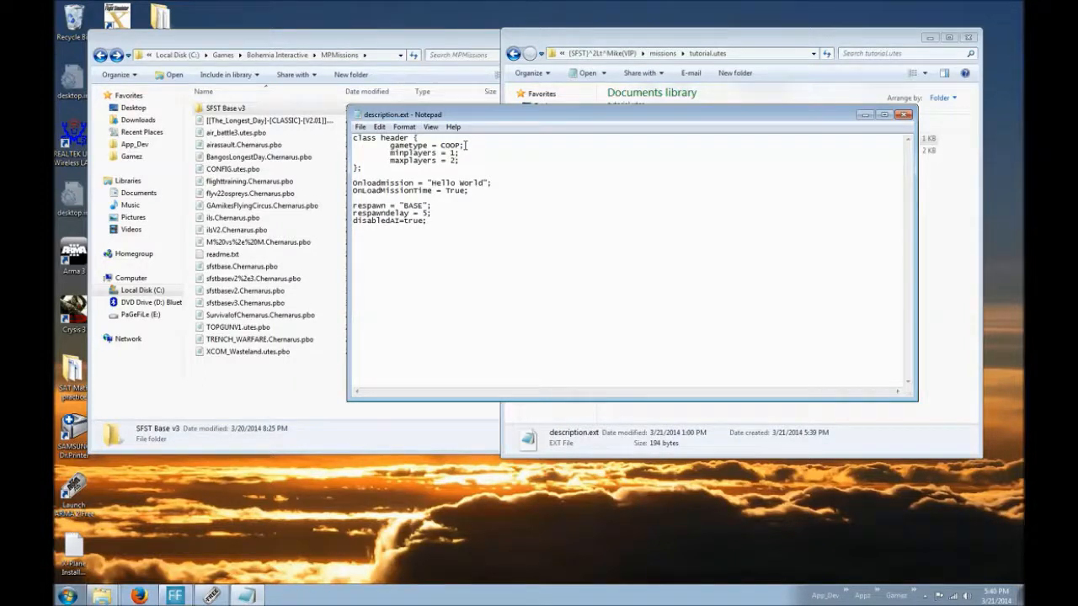
text(0)
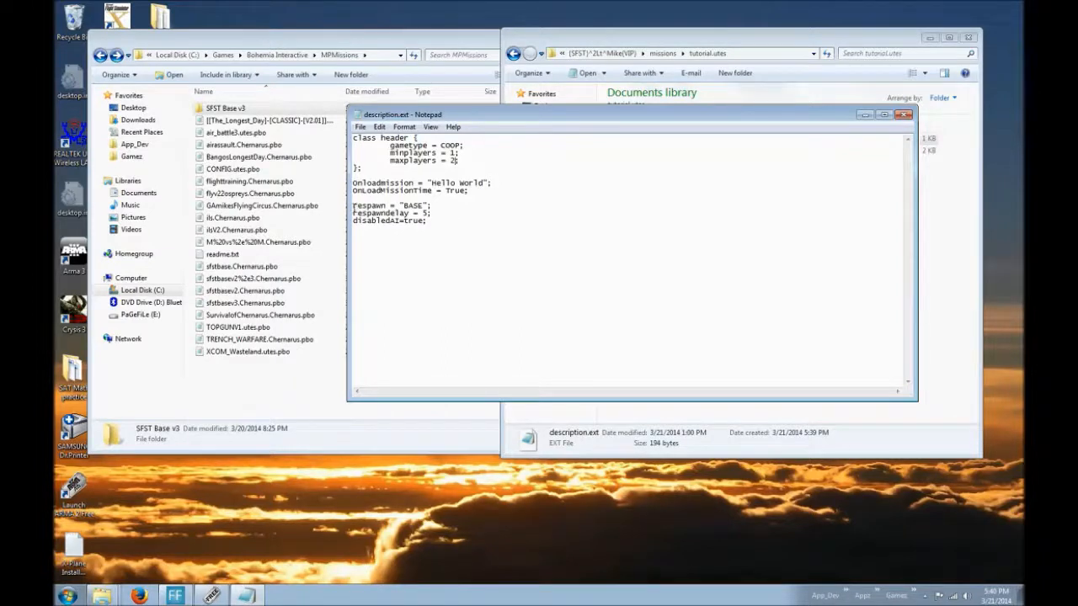
drag(352, 206, 431, 225)
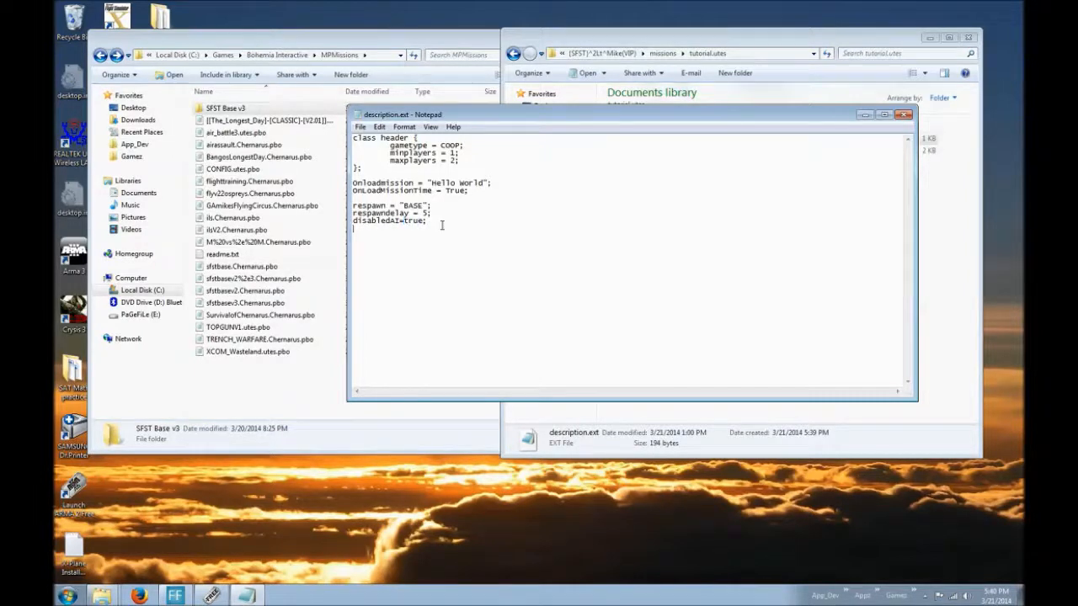
mouse_move(544, 355)
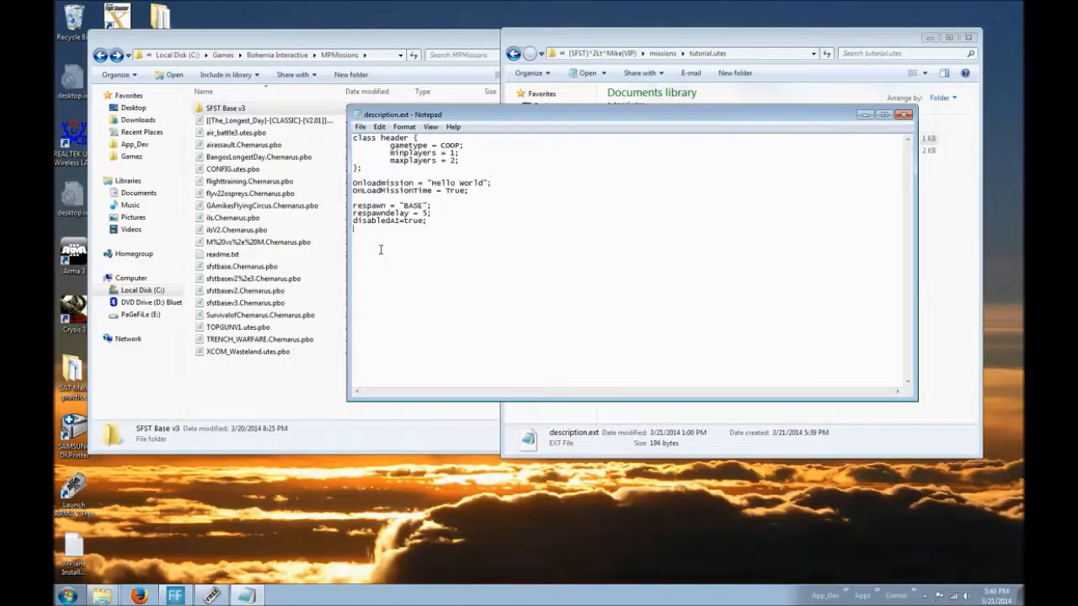
mouse_move(866, 114)
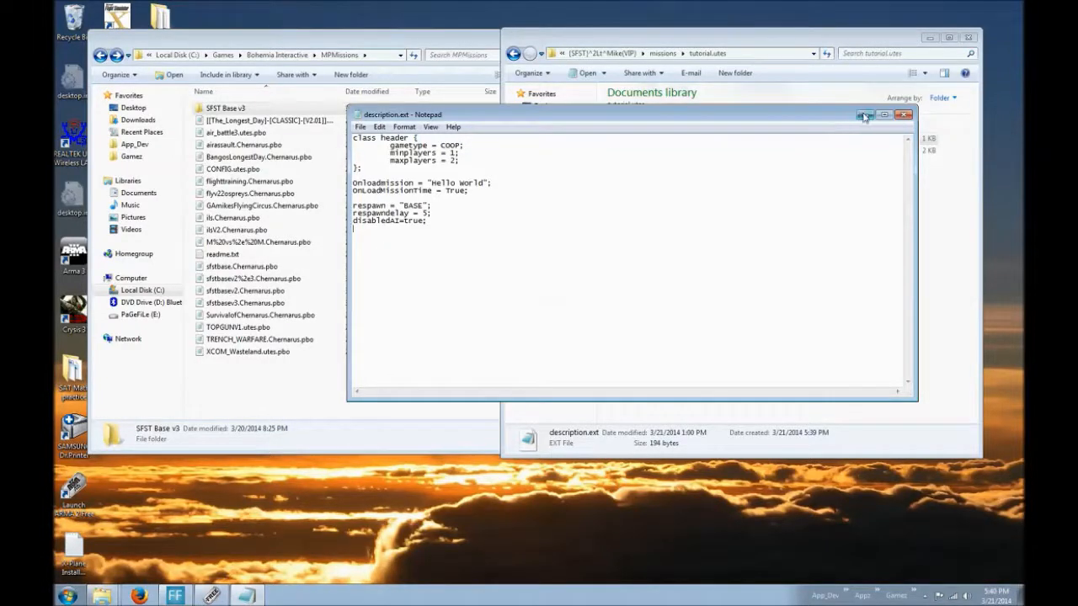
- Close description.ext and reopen it to check the saved contents
click(903, 114)
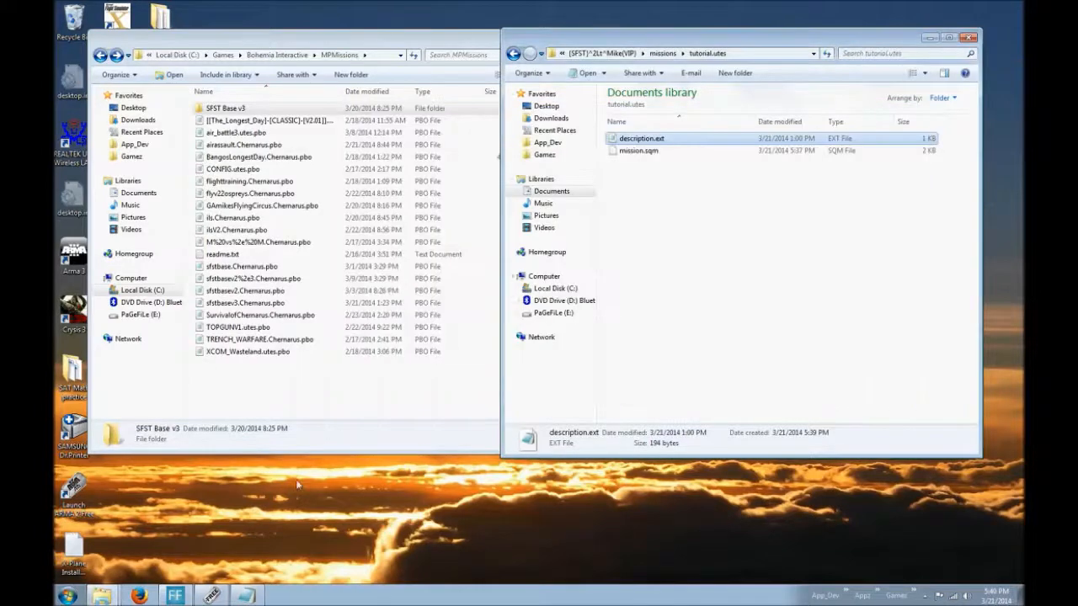
double_click(642, 138)
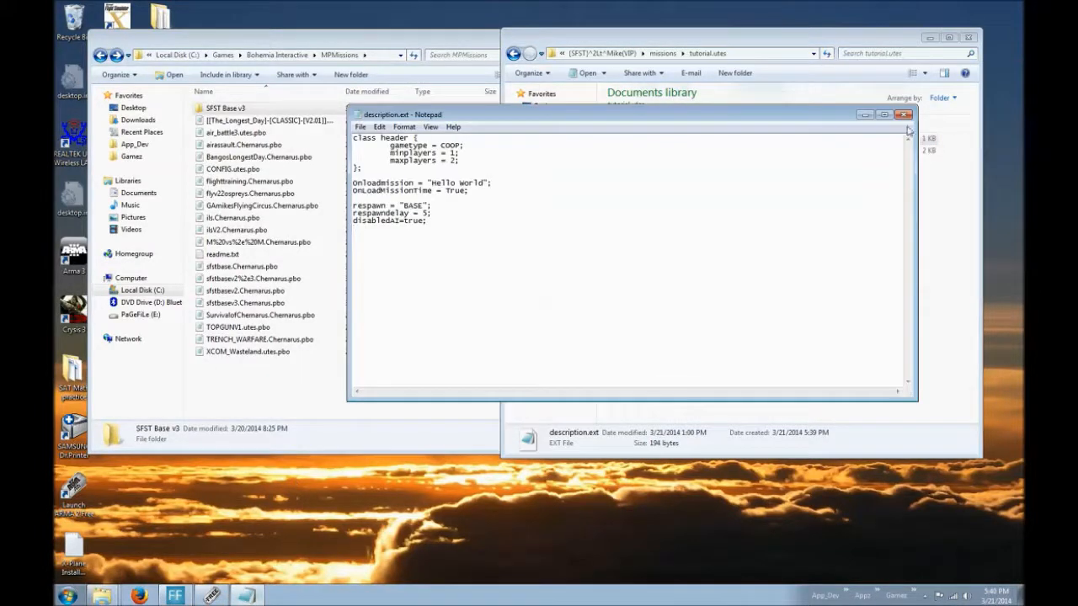
- Save the tutorial mission with Export to multiplayer missions selected
click(904, 115)
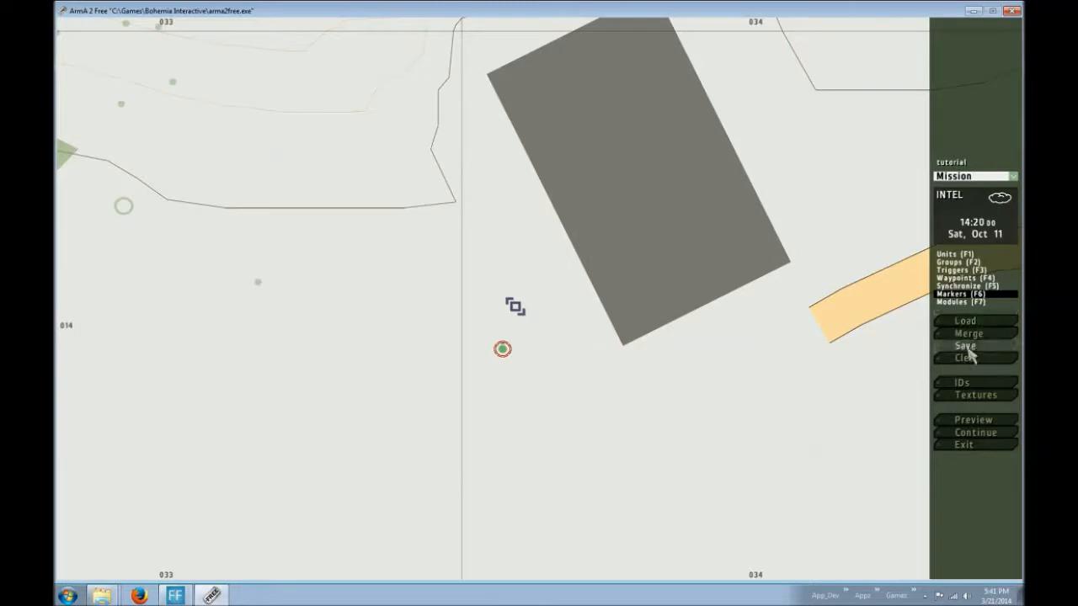
click(966, 345)
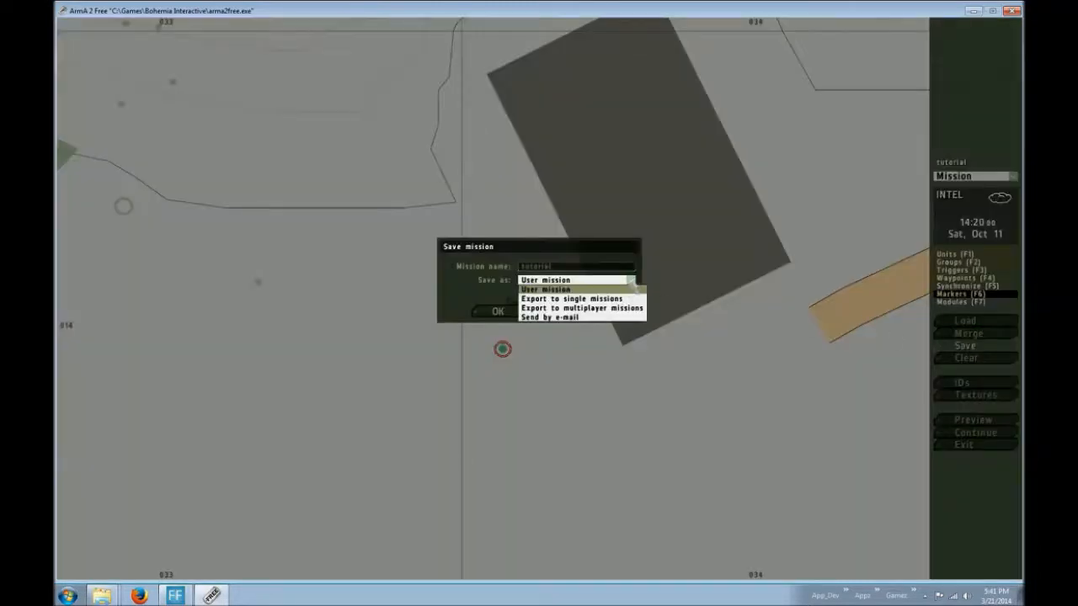
click(580, 309)
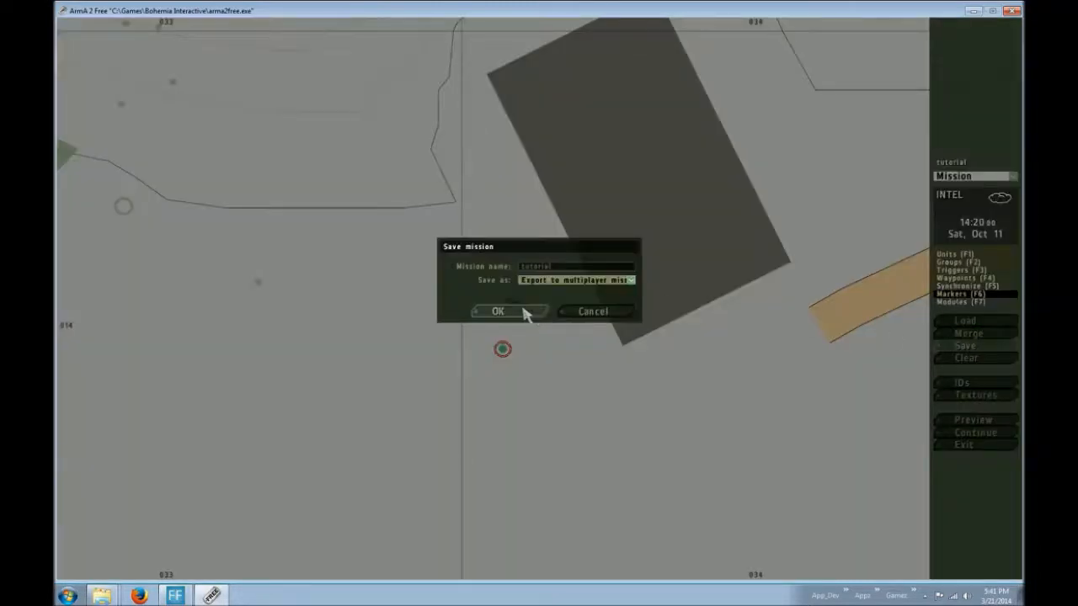
click(497, 310)
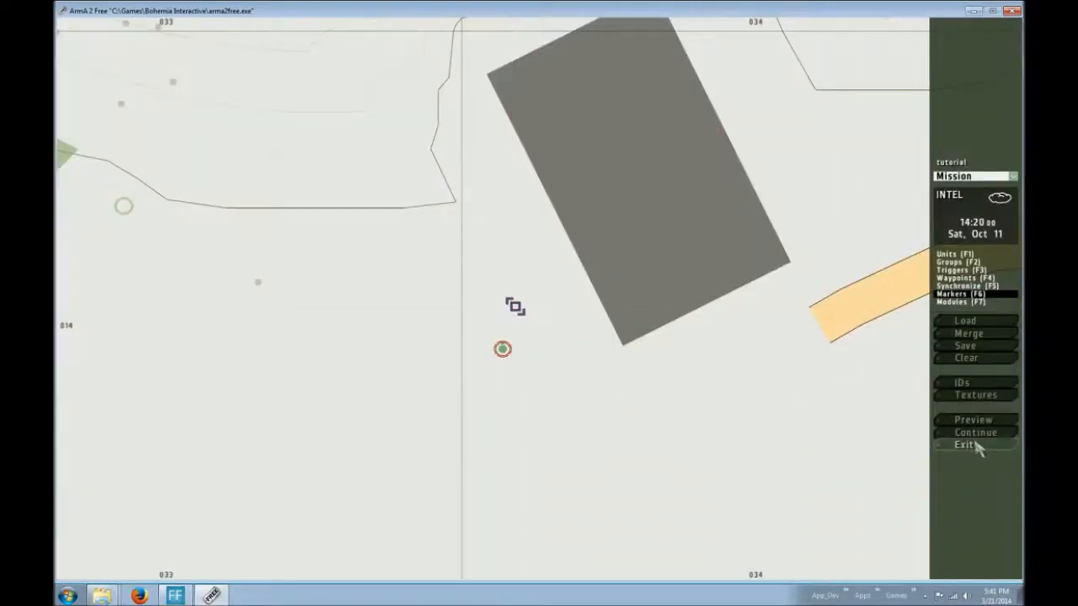
- Leave the editor and host a new LAN multiplayer game with default name and port
click(973, 420)
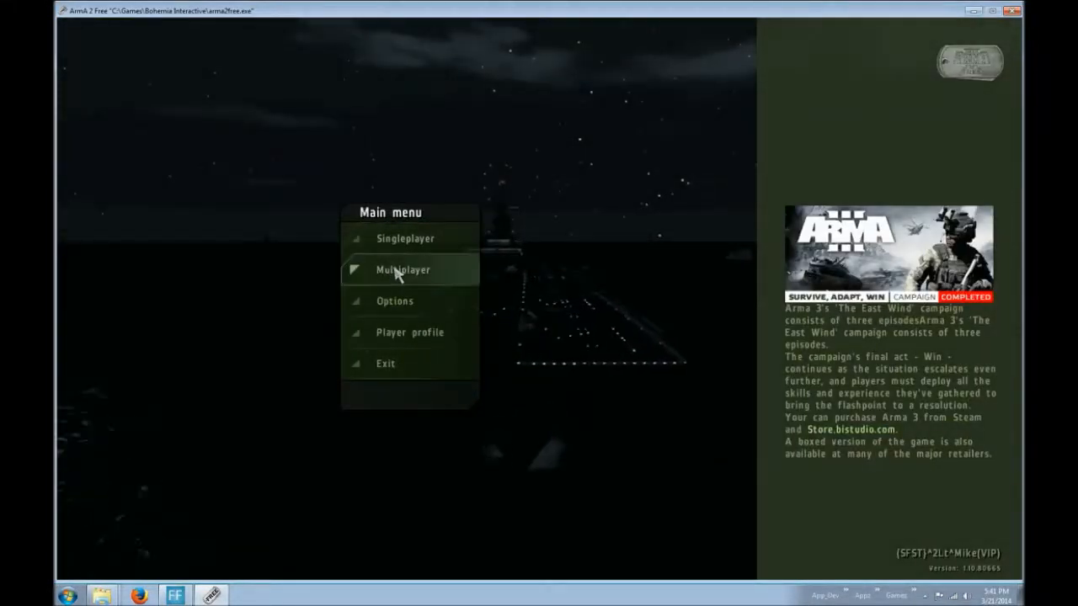
click(402, 269)
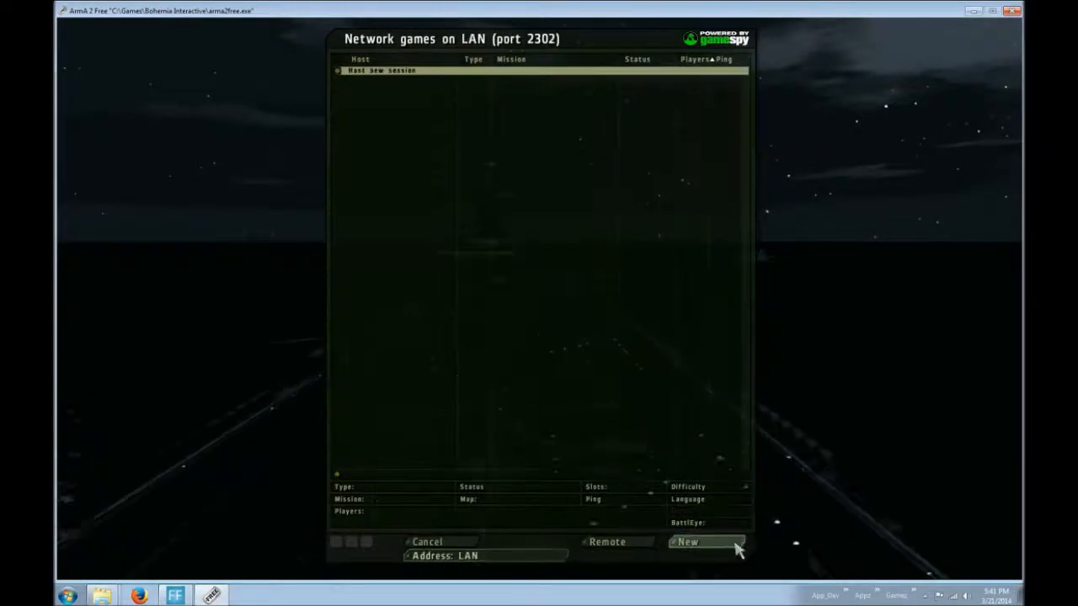
click(687, 542)
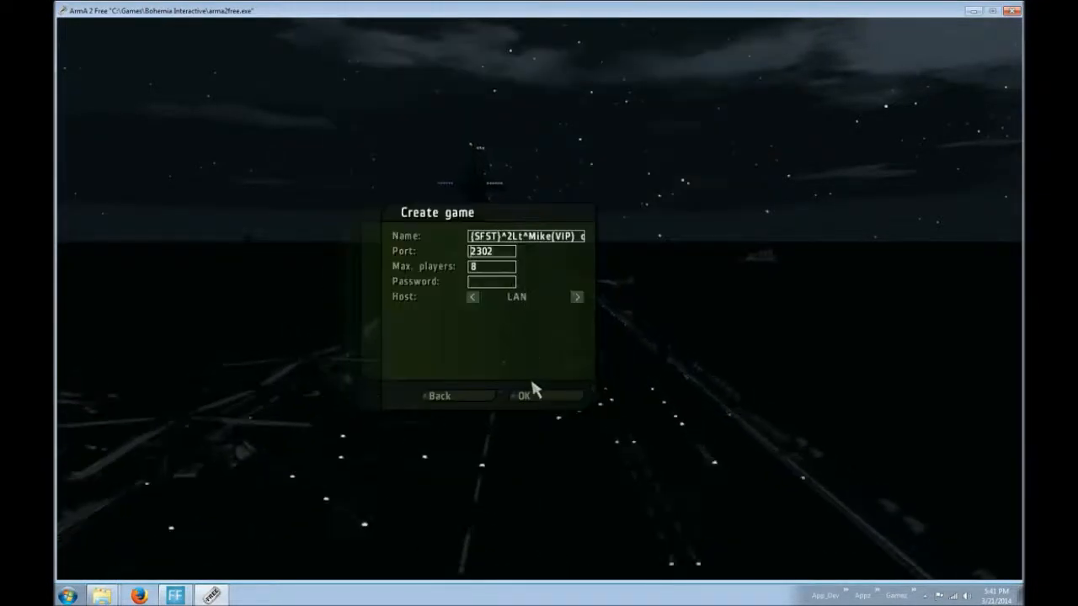
click(522, 396)
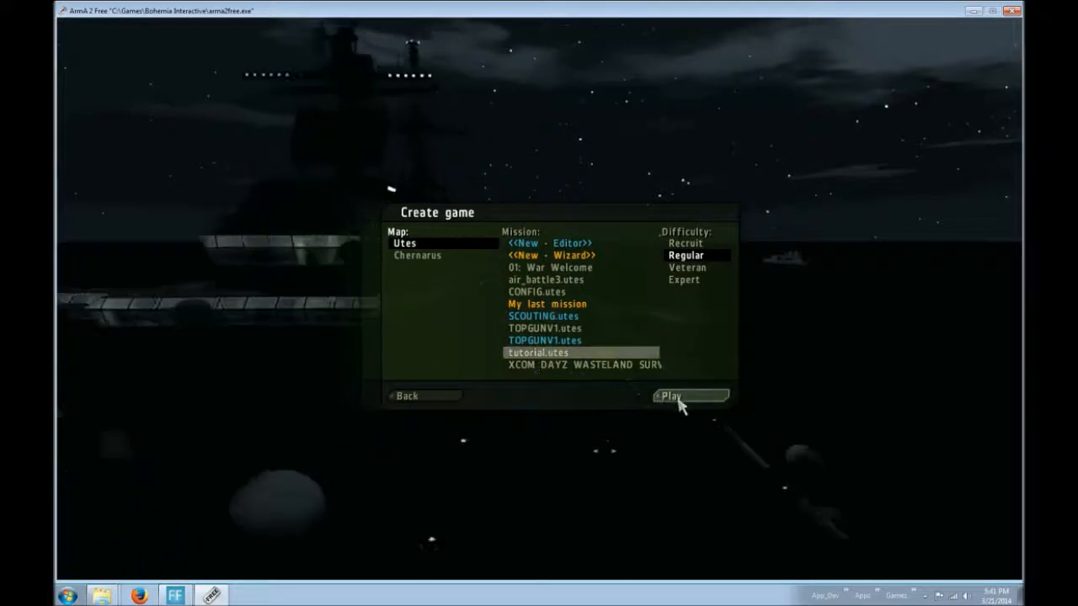
- Launch tutorial.utes on Utes and accept the multiplayer role setup to reach the briefing
click(670, 396)
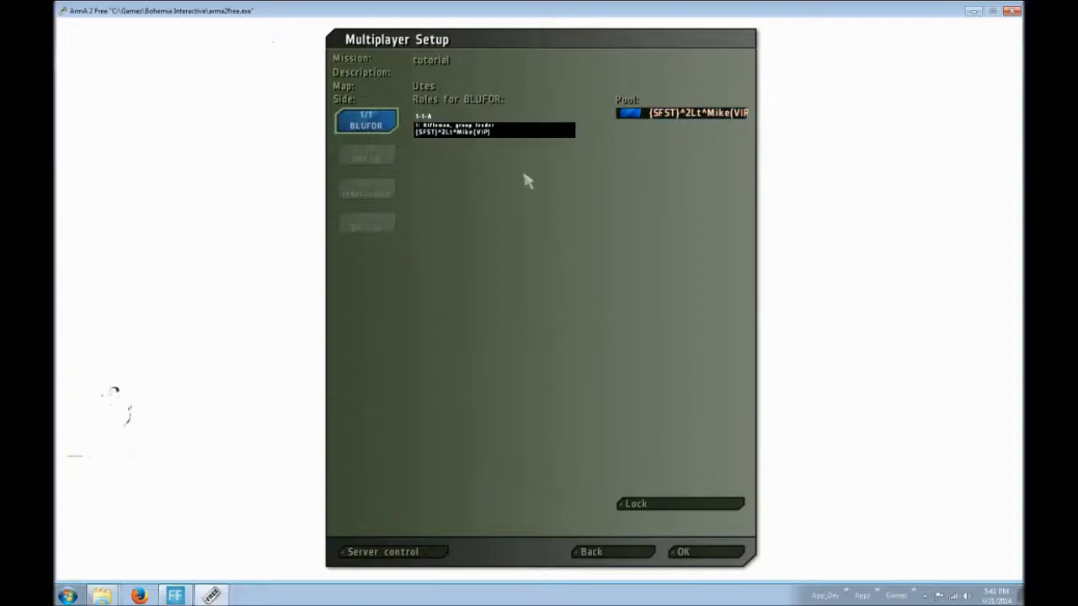
click(683, 552)
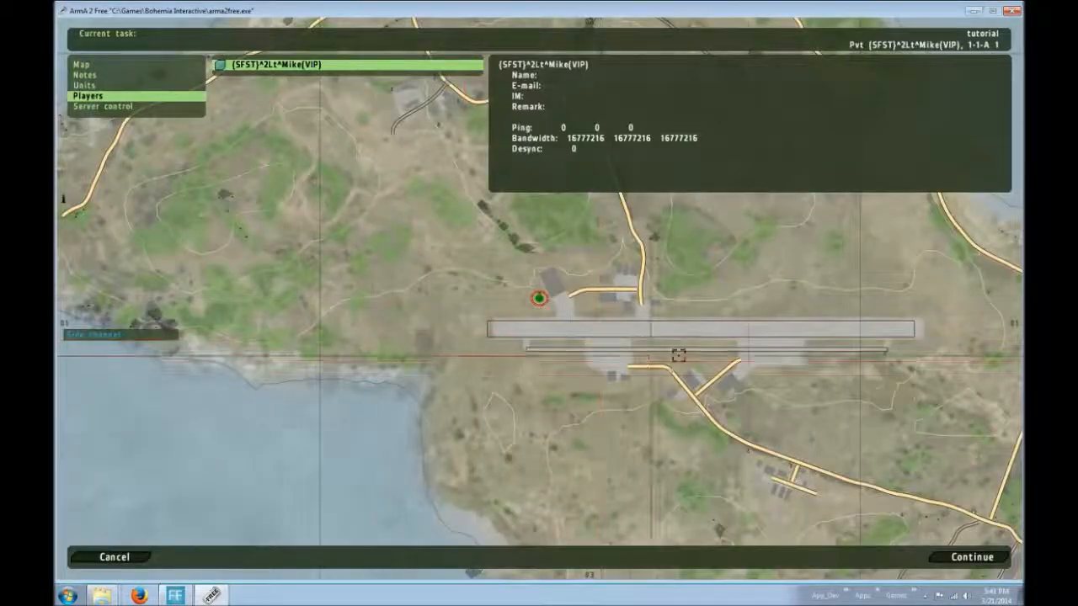
- Continue past the briefing and show the tutorial.utes folder with description.ext and mission.sqm
click(970, 555)
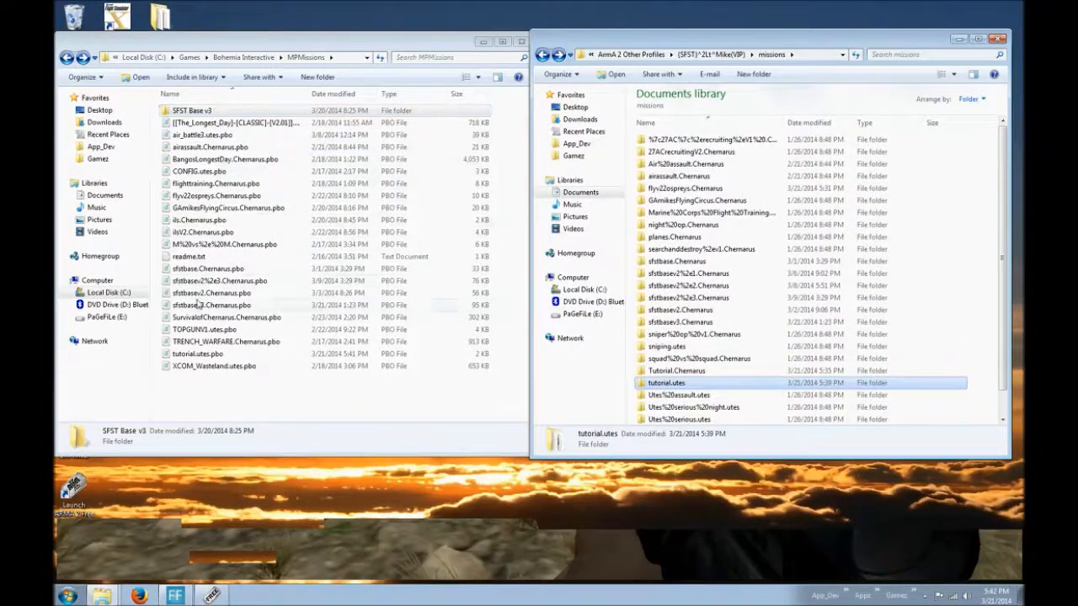
double_click(667, 382)
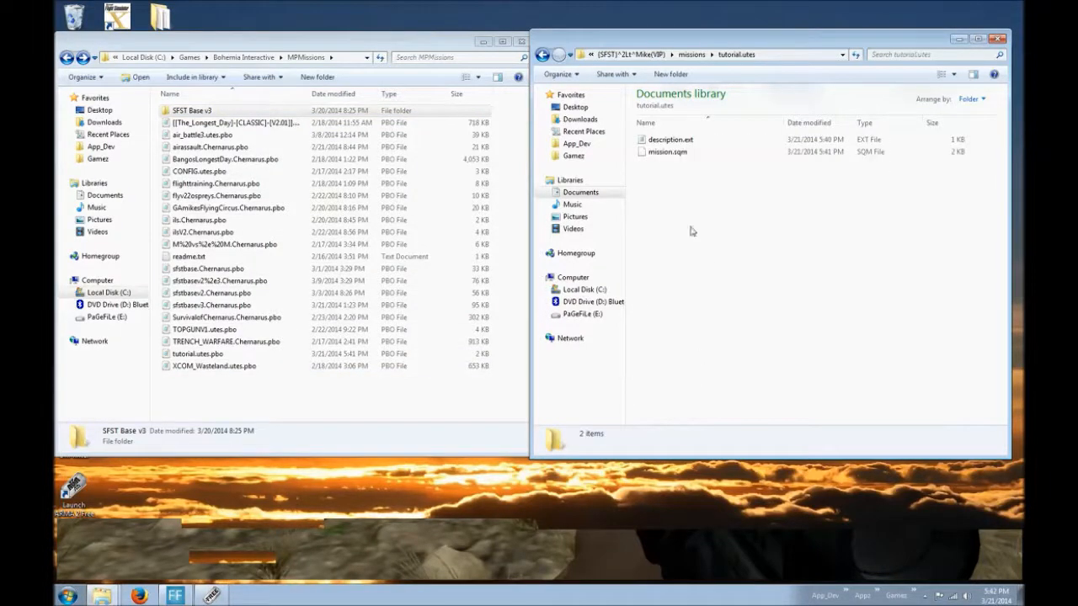